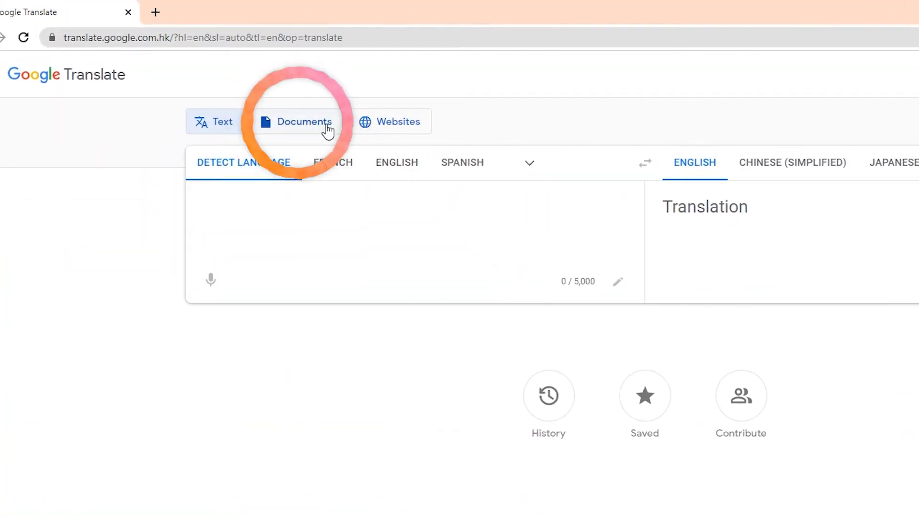
Step: Switch Google Translate to Documents mode and bring up the file chooser
{"action": "left_click", "coordinate": [296, 122]}
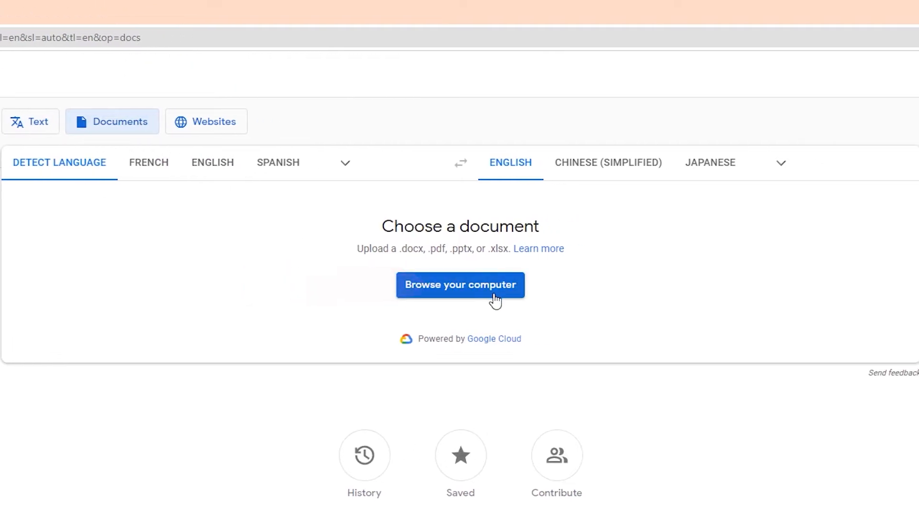
{"action": "left_click", "coordinate": [460, 285]}
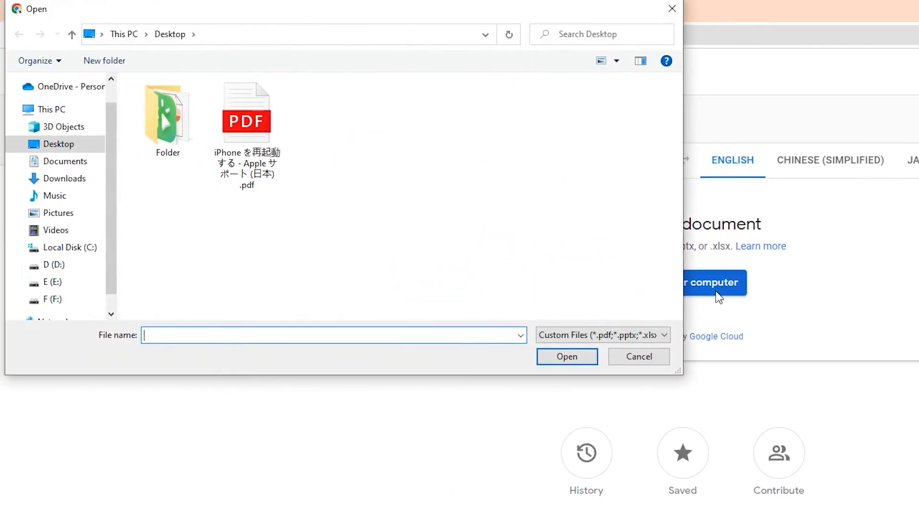
Step: Select the Japanese iPhone support PDF on the desktop as the document to translate
{"action": "left_click", "coordinate": [247, 117]}
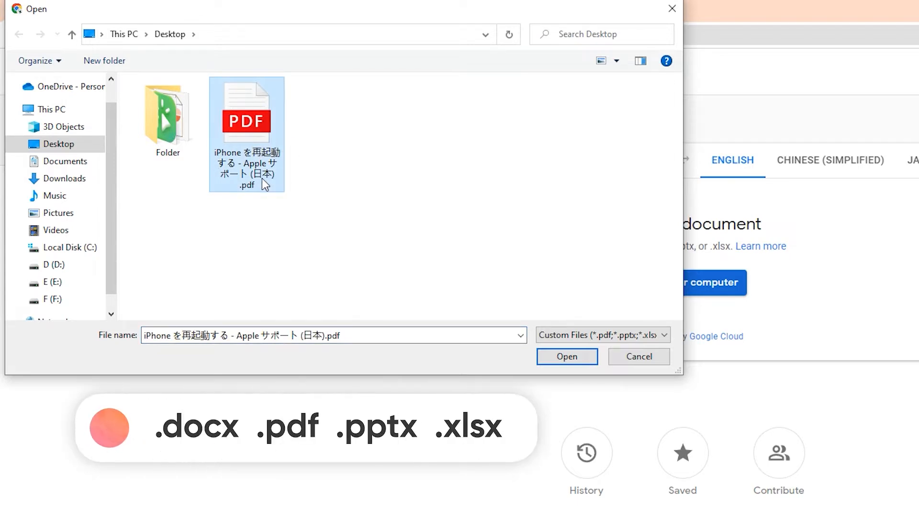
{"action": "left_click", "coordinate": [565, 356]}
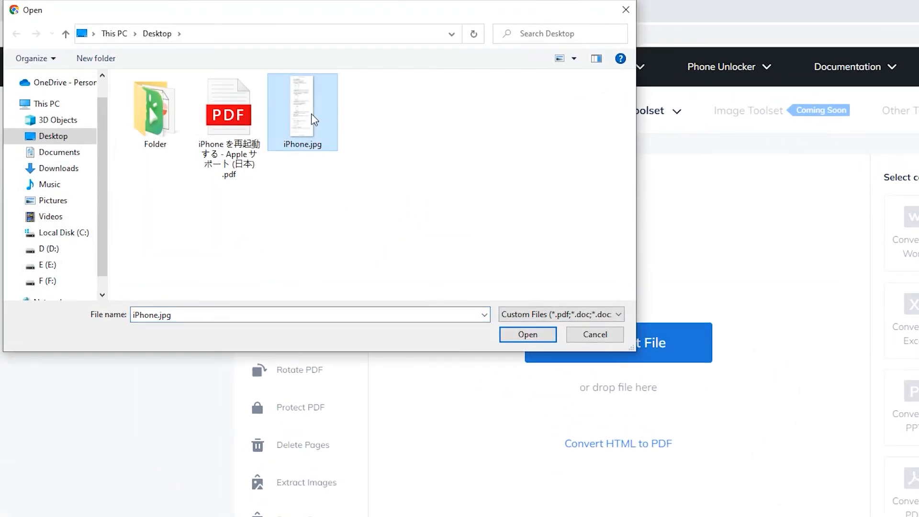
Step: Upload iPhone.jpg to PDNob PDF Converter and check it in the enlarged preview
{"action": "left_click", "coordinate": [527, 334]}
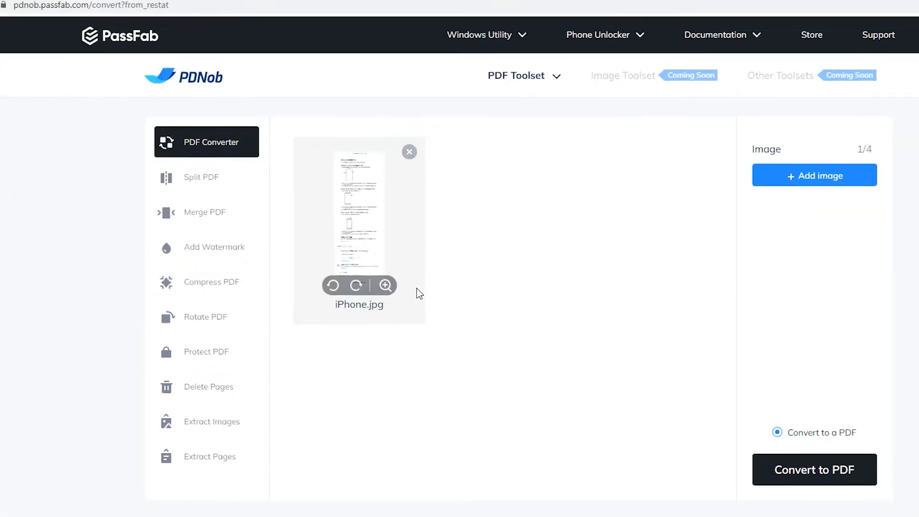
{"action": "left_click", "coordinate": [385, 285]}
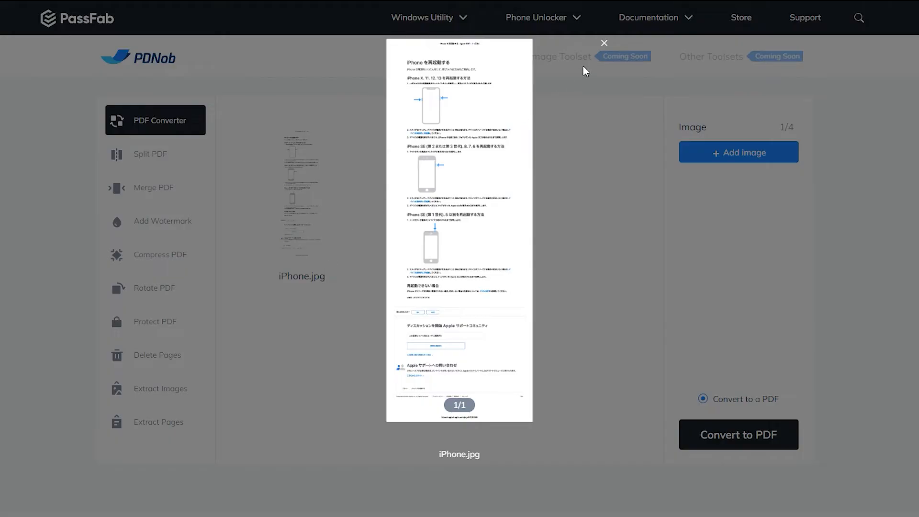
{"action": "left_click", "coordinate": [738, 434]}
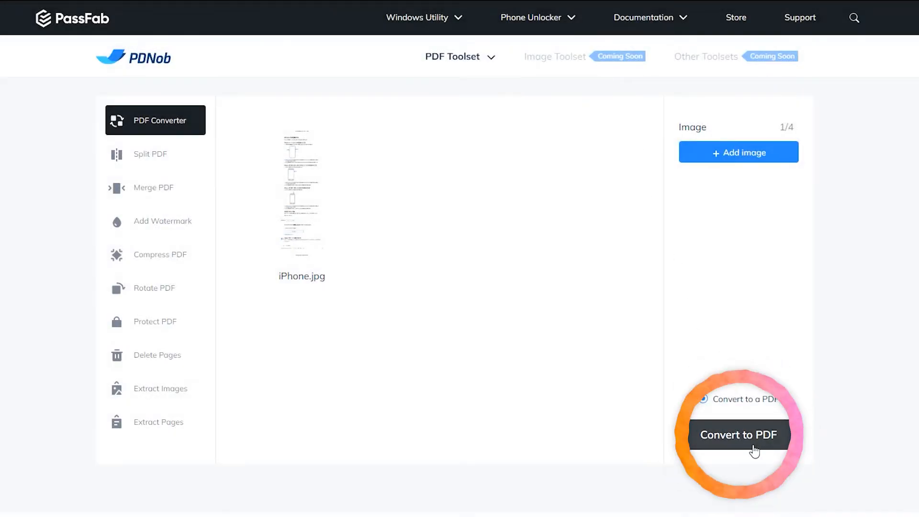
Step: Convert iPhone.jpg to PDF and download iPhone_converted.pdf
{"action": "left_click", "coordinate": [738, 434]}
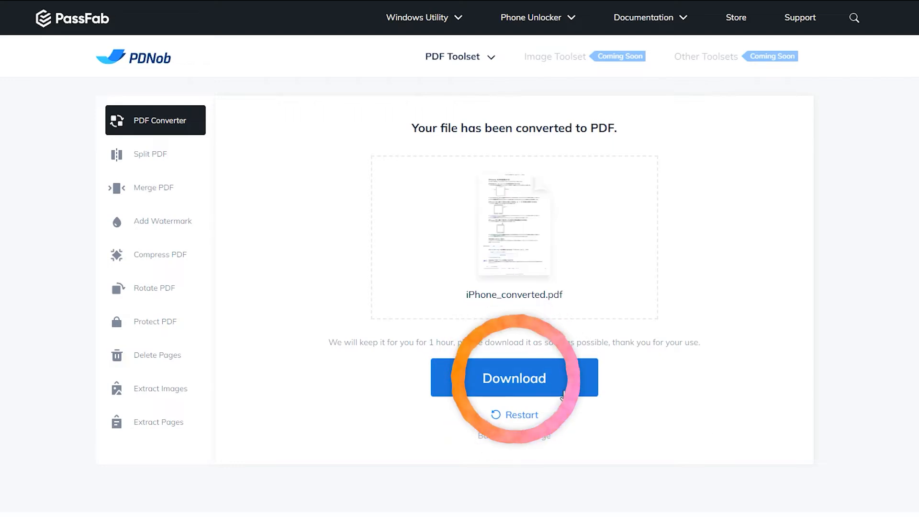
{"action": "left_click", "coordinate": [513, 377]}
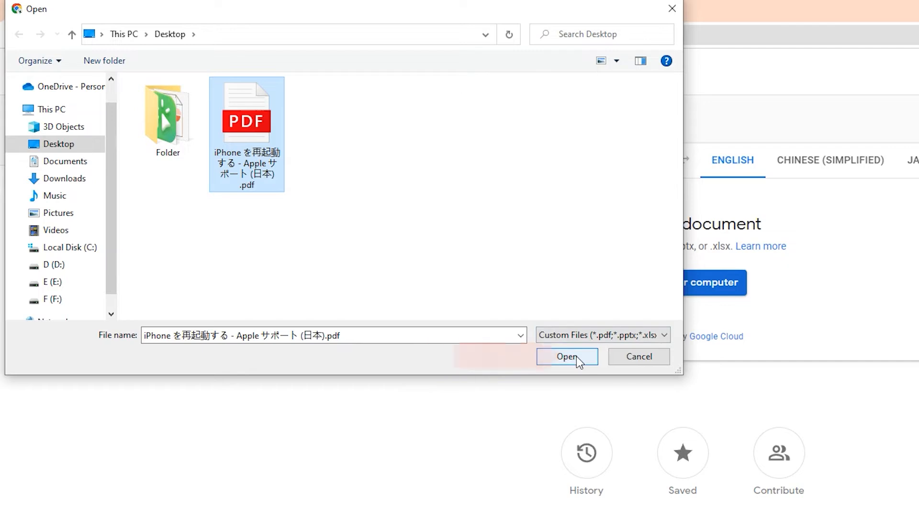
Step: Upload the Japanese iPhone support PDF, translate it to English and download the result
{"action": "left_click", "coordinate": [566, 356]}
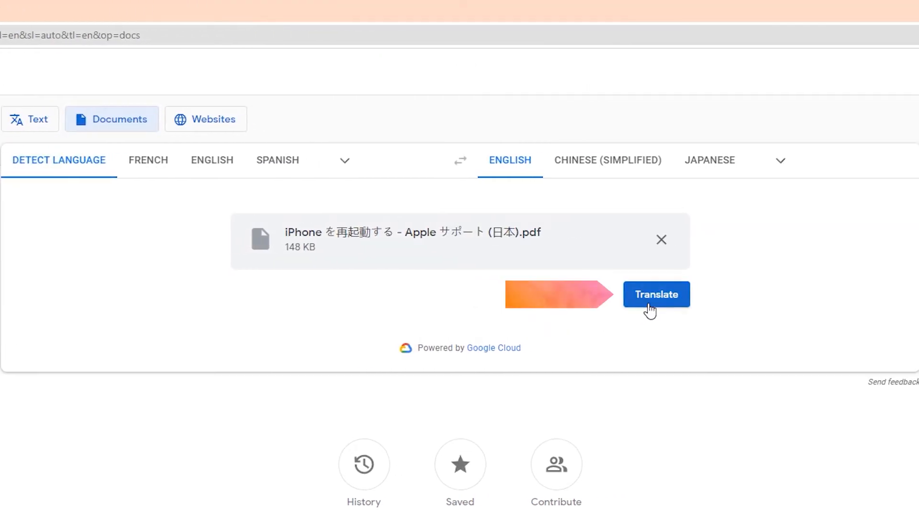
{"action": "left_click", "coordinate": [656, 294]}
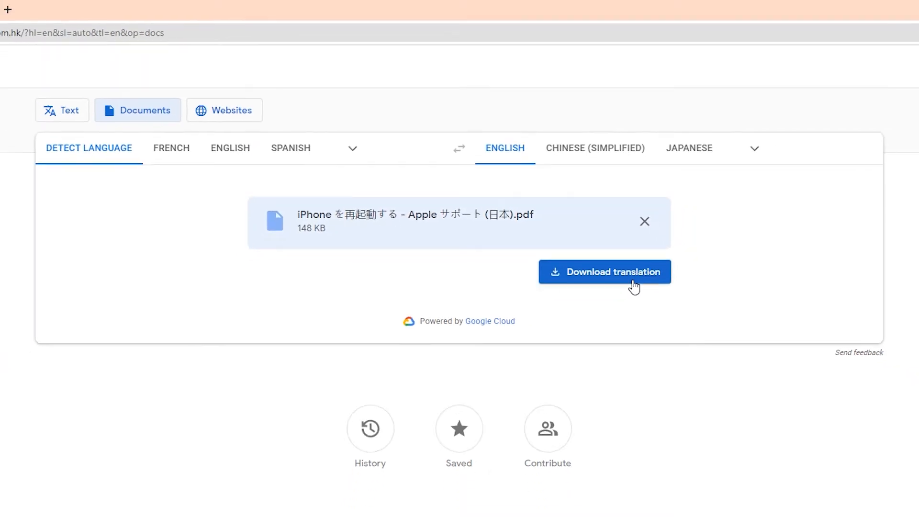
{"action": "left_click", "coordinate": [604, 271]}
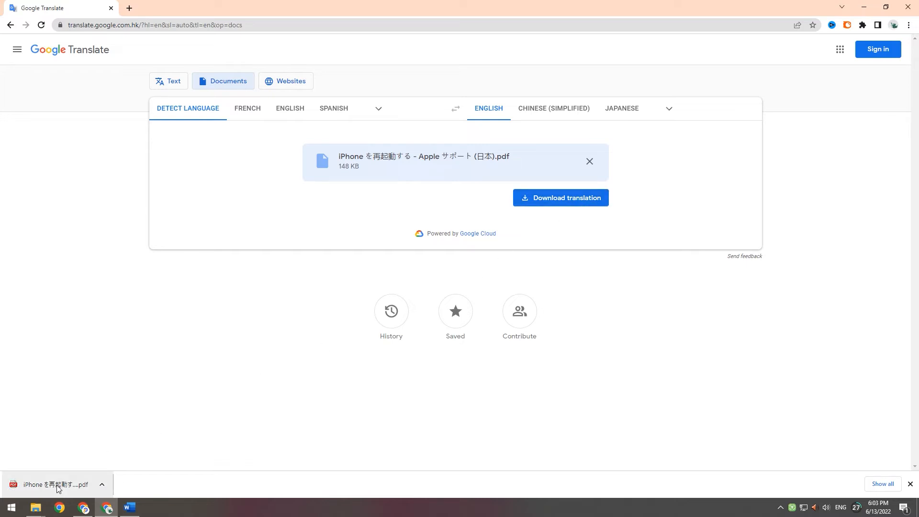
Step: View the downloaded English translation of the iPhone restart guide in Chrome's PDF viewer
{"action": "left_click", "coordinate": [50, 484]}
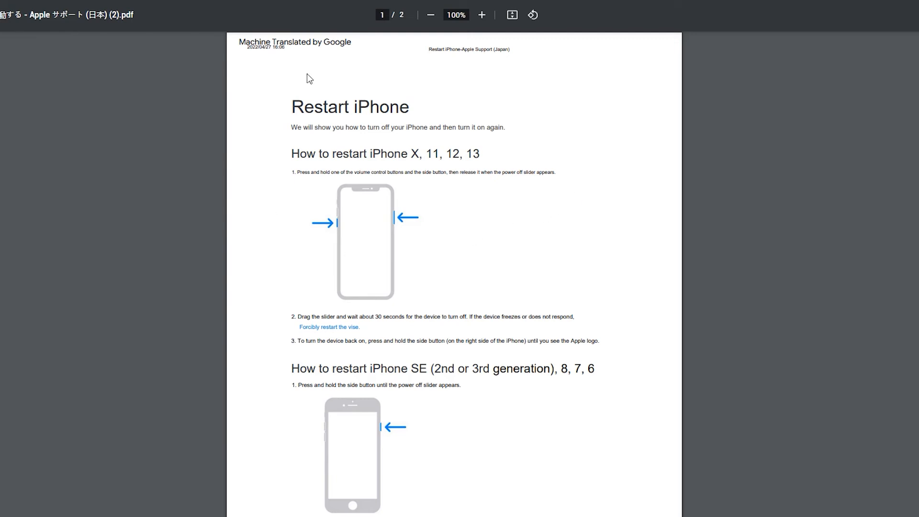
{"action": "scroll", "scroll_direction": "down", "scroll_amount": 3}
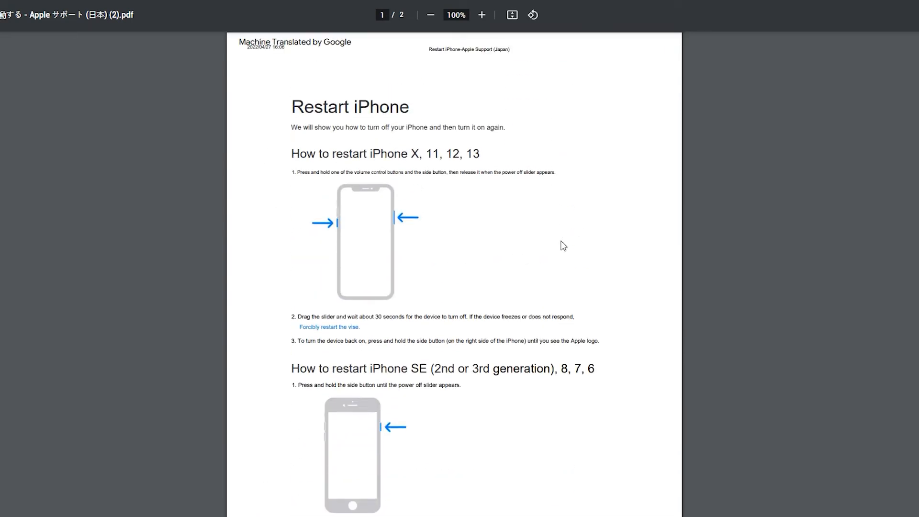
{"action": "mouse_move", "coordinate": [560, 247]}
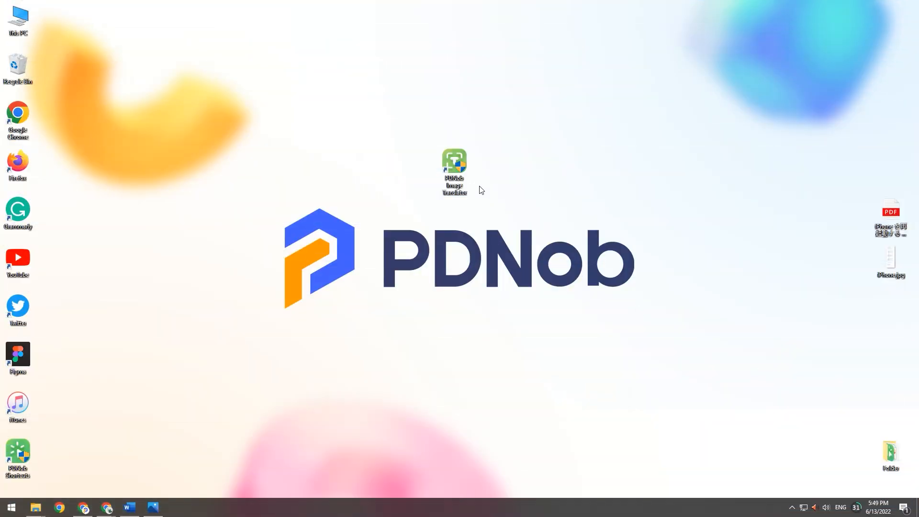
Step: Launch PDNob Image Translator from its desktop shortcut
{"action": "left_click", "coordinate": [454, 171]}
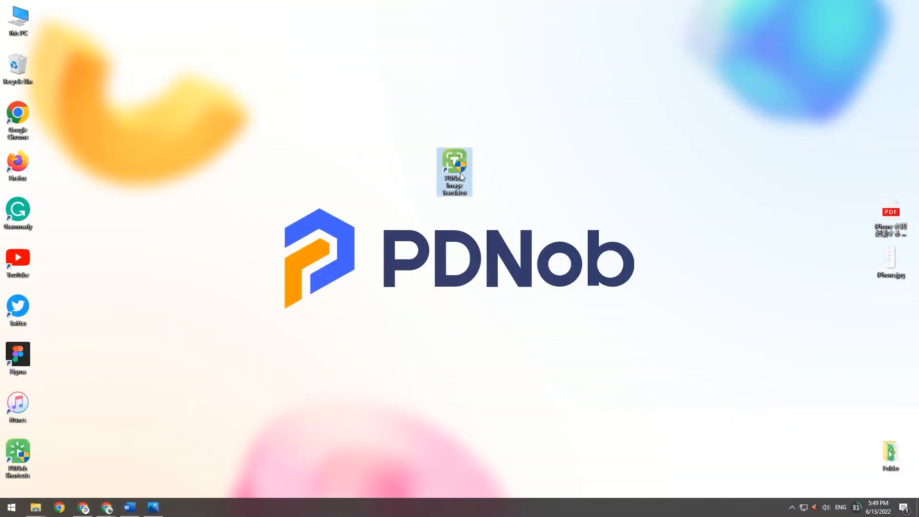
{"action": "double_click", "coordinate": [454, 172]}
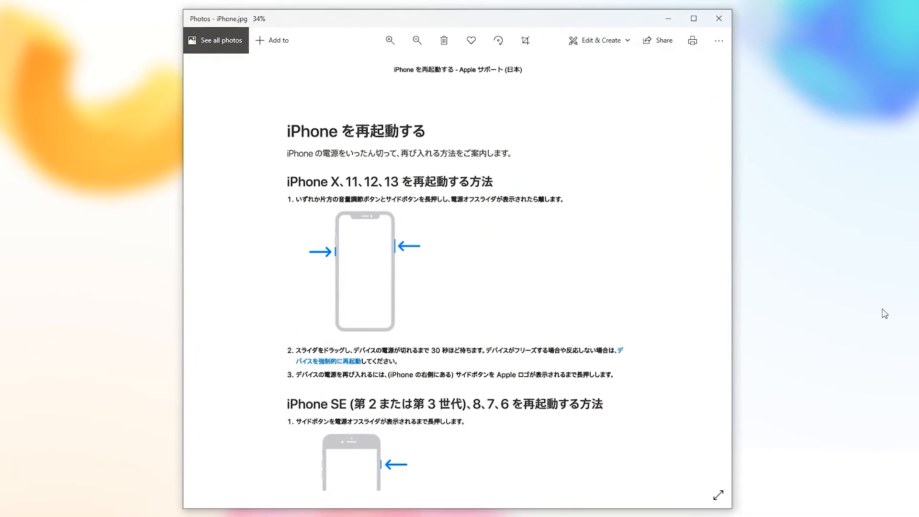
Step: Capture the iPhone X–13 restart section with Ctrl+Alt+Z to extract its Japanese text
{"action": "key", "text": "ctrl+alt+z"}
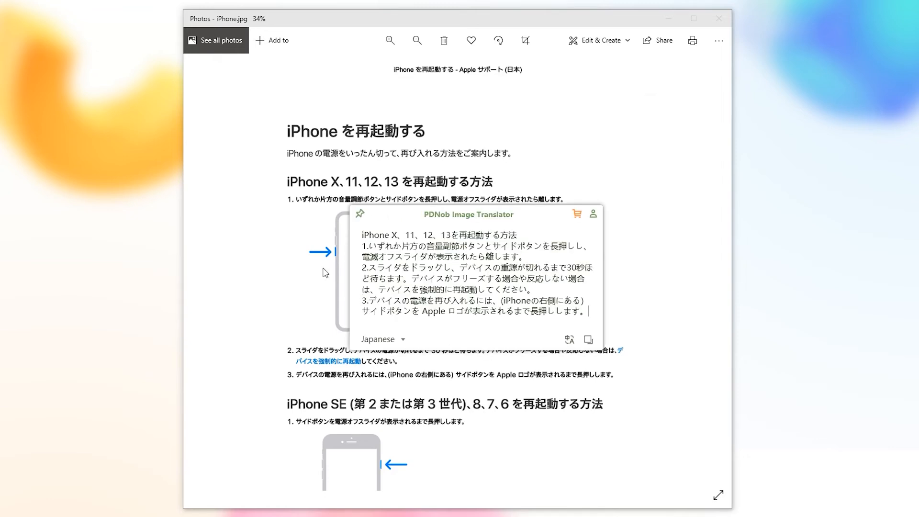
{"action": "mouse_move", "coordinate": [493, 339]}
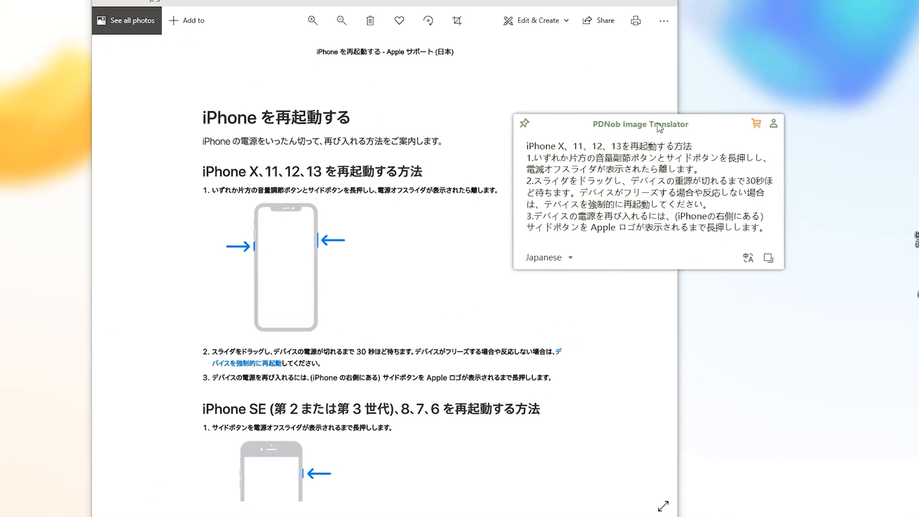
Step: Translate the captured Japanese restart instructions to English and review the target languages
{"action": "left_click", "coordinate": [748, 258]}
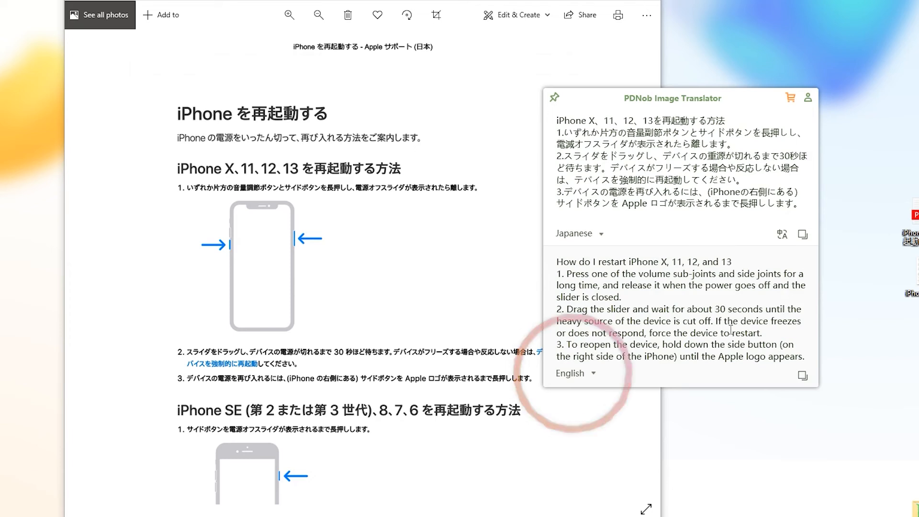
{"action": "left_click", "coordinate": [575, 372]}
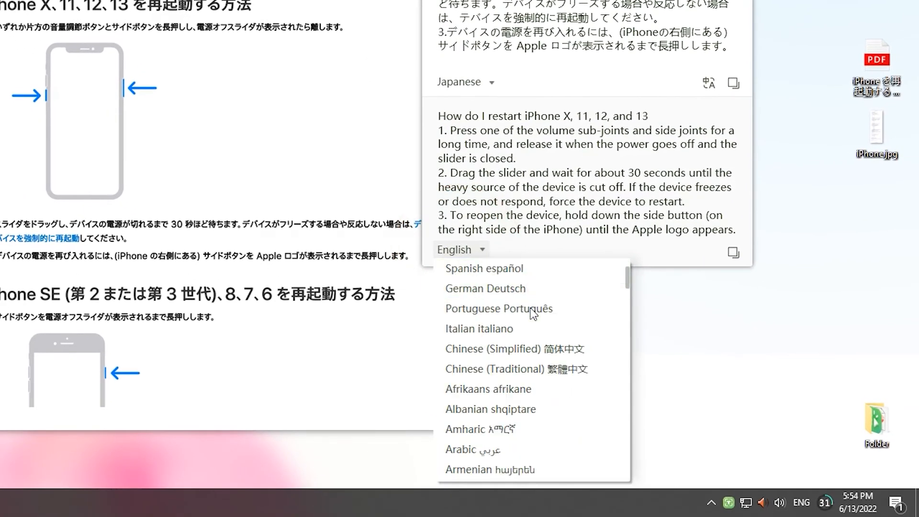